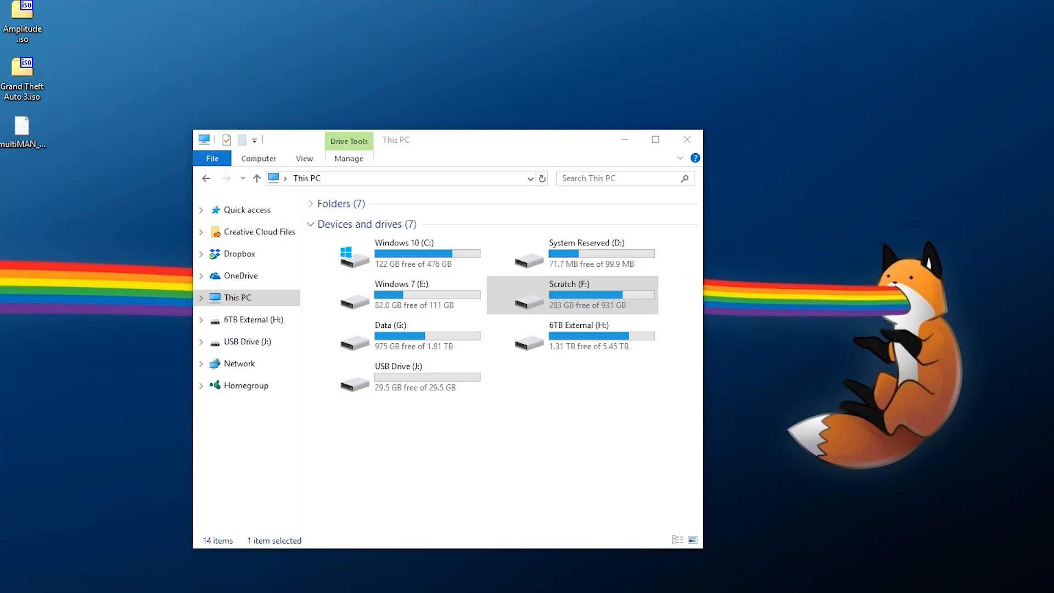
mouse_move(515, 475)
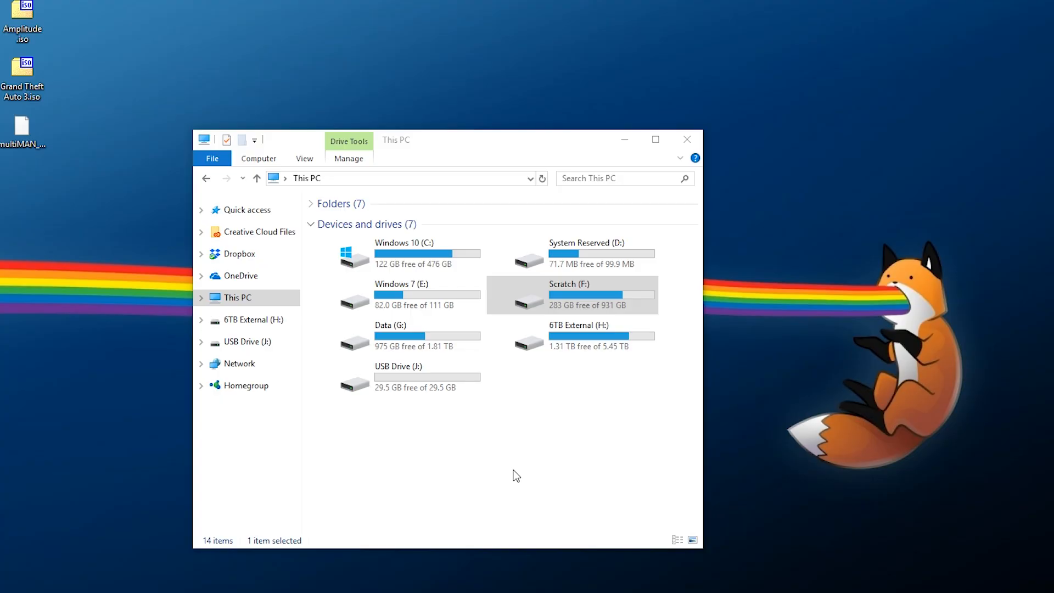
mouse_move(366, 460)
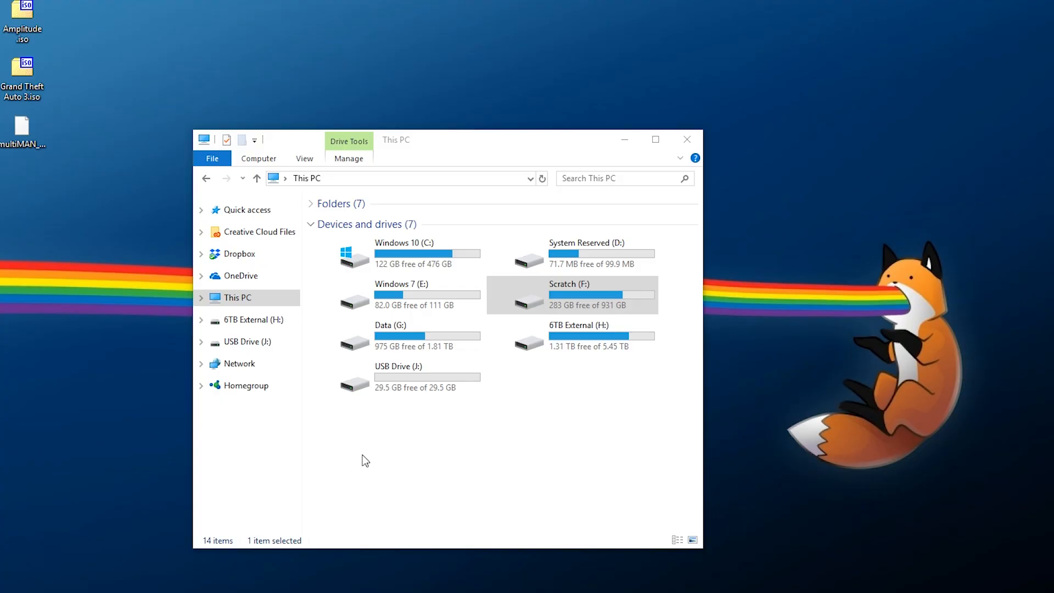
mouse_move(410, 449)
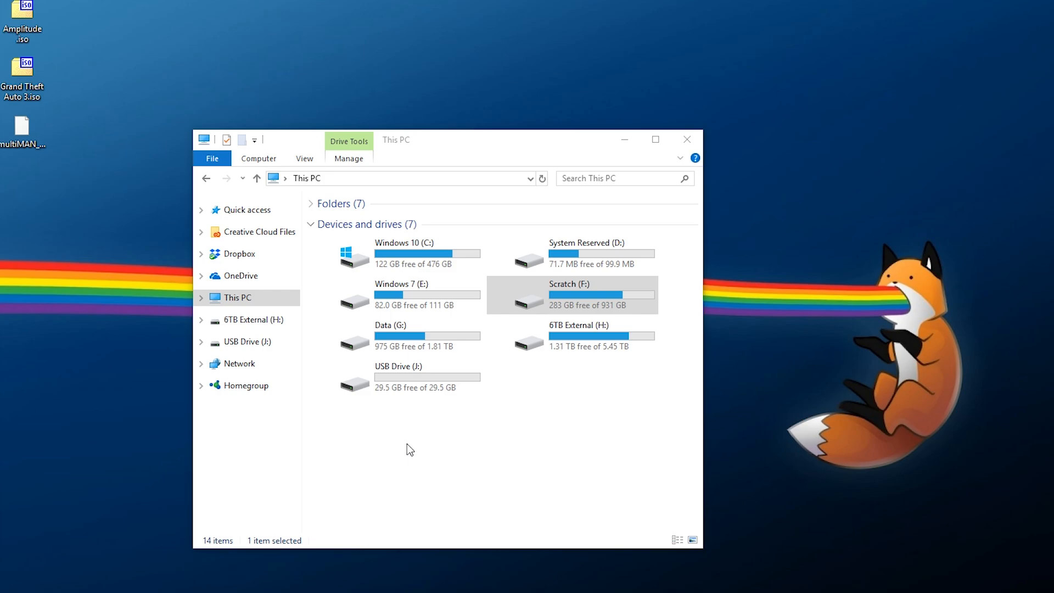
mouse_move(178, 157)
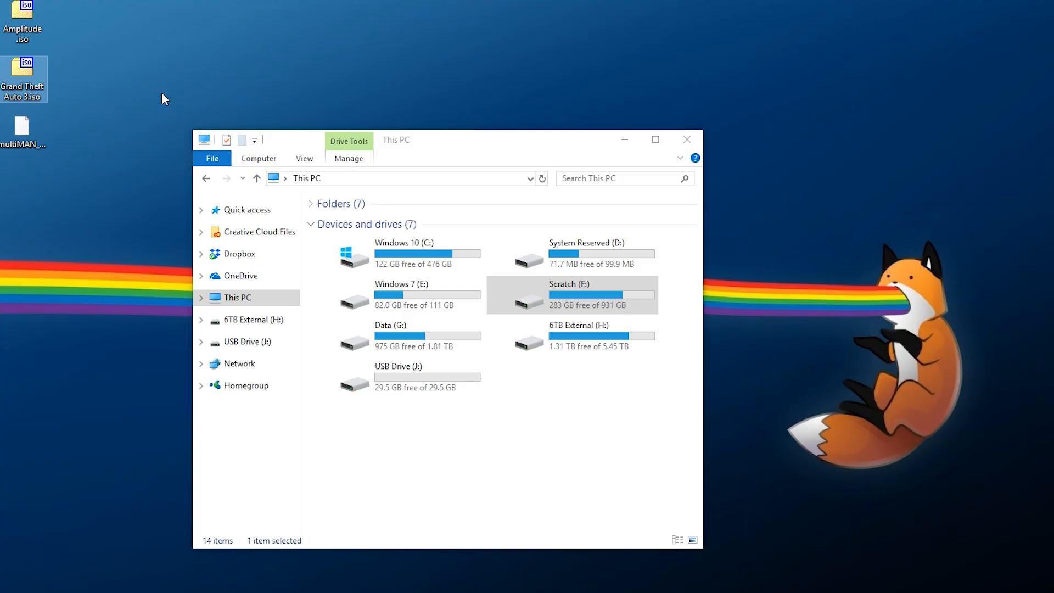
mouse_move(127, 92)
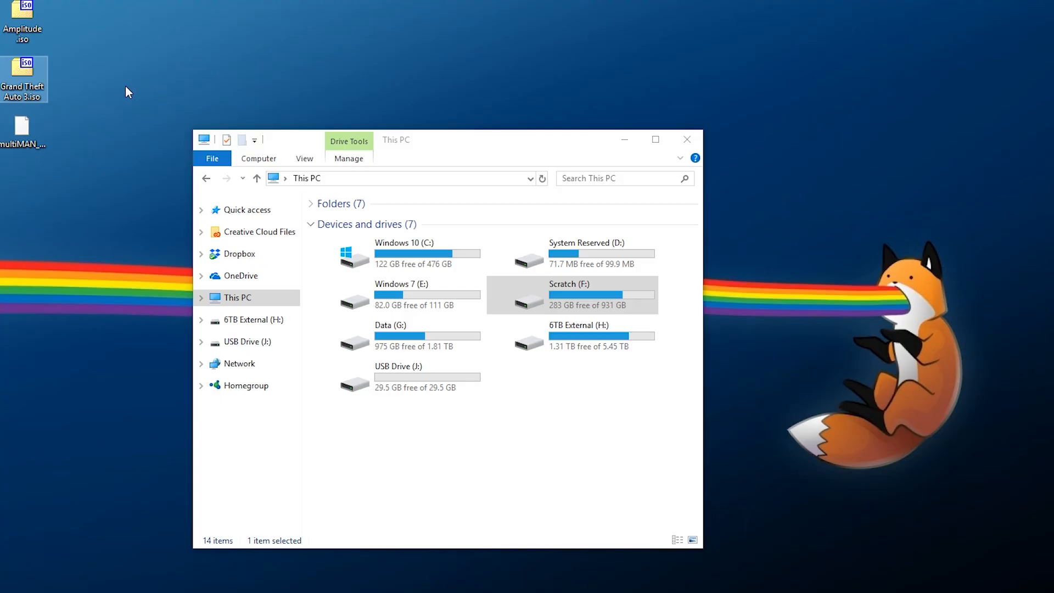
mouse_move(419, 452)
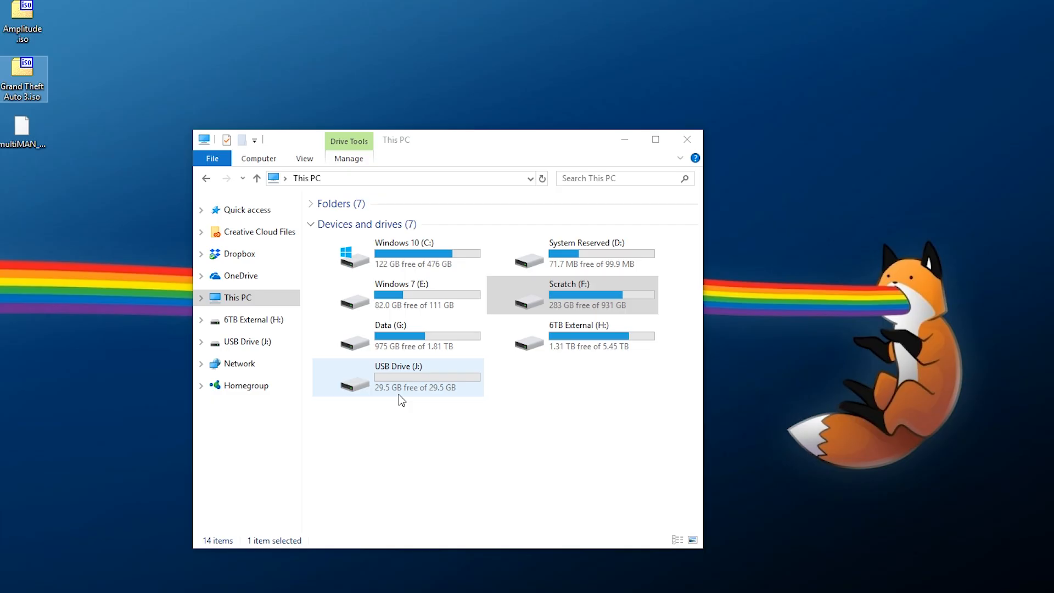
Quick-format USB Drive (J:) as FAT32 with 32 KB allocation units
left_click(470, 481)
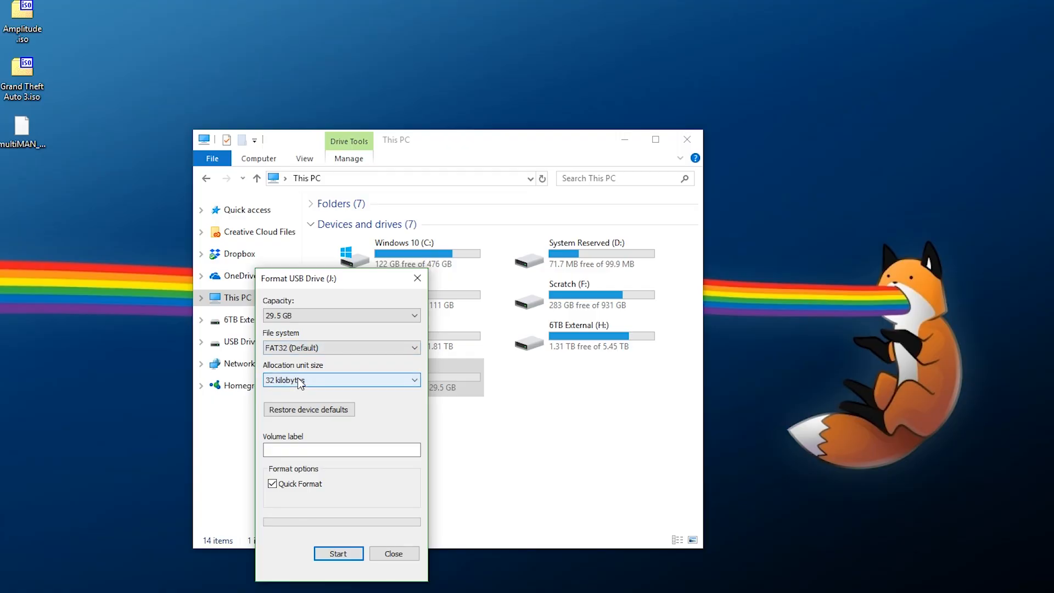
left_click(338, 553)
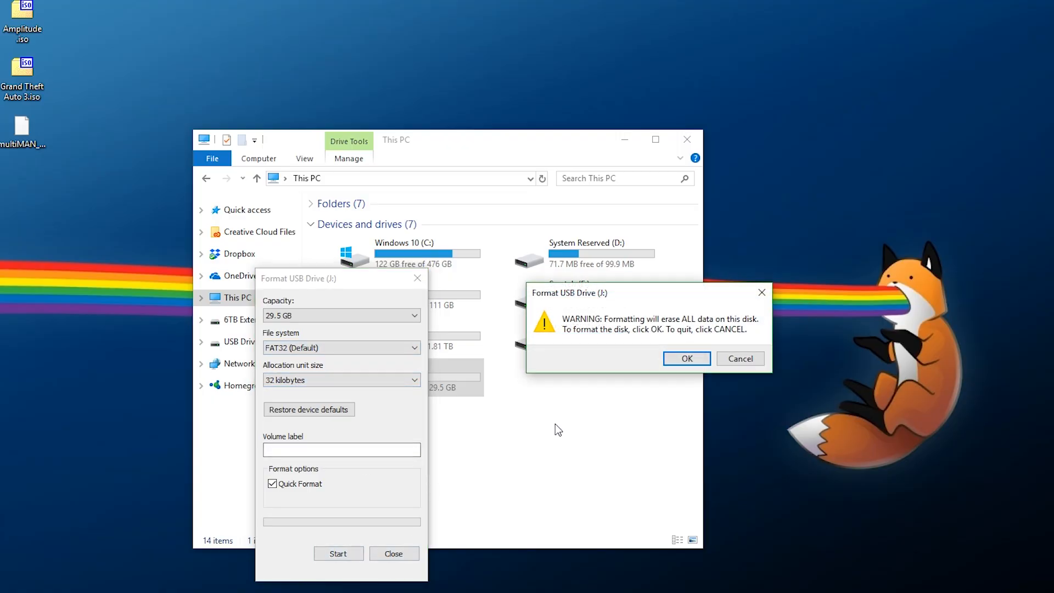
left_click(686, 359)
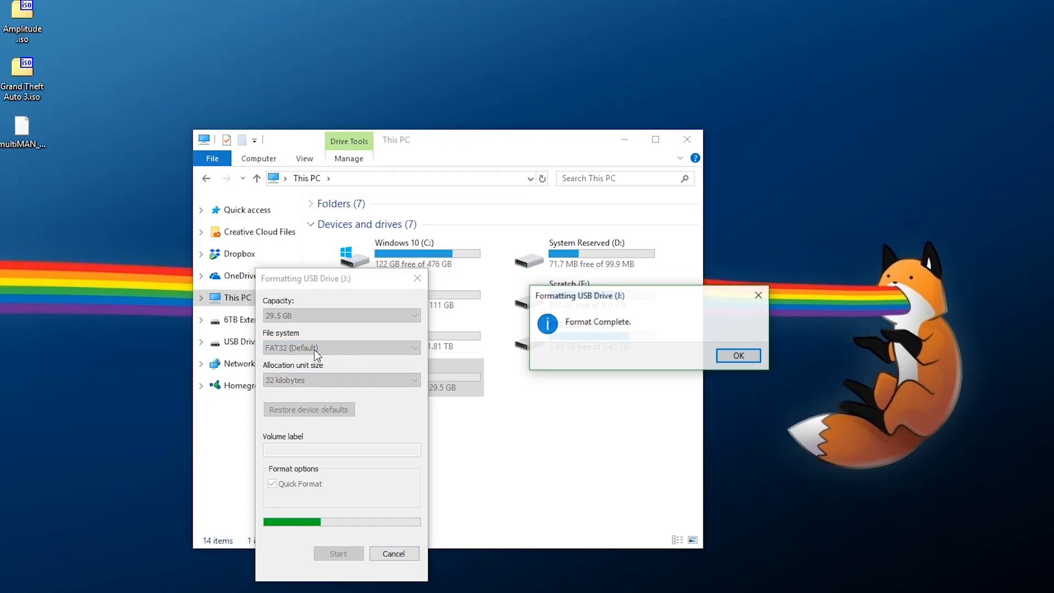
left_click(738, 355)
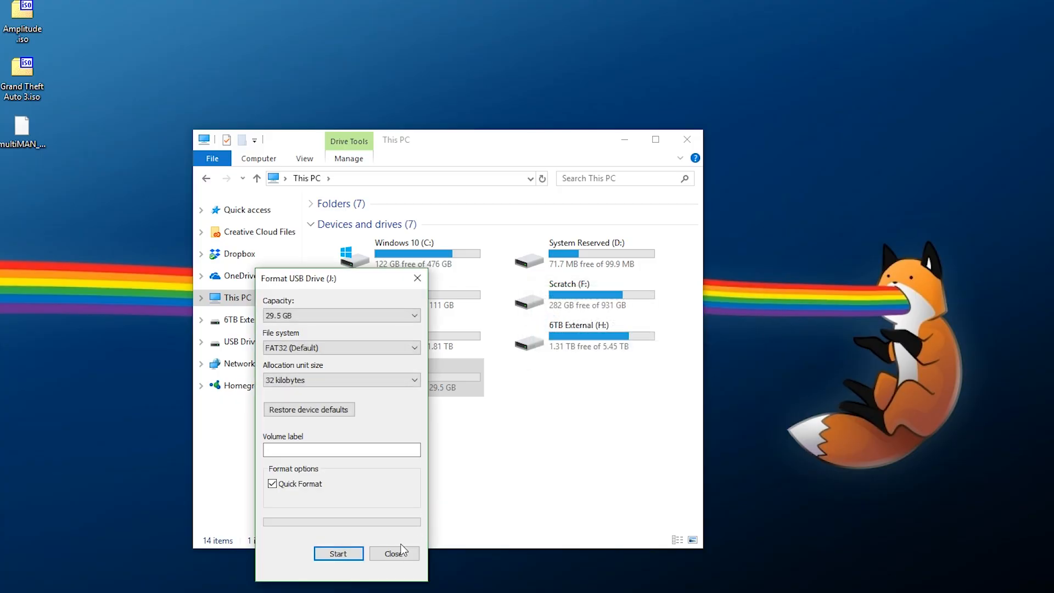
left_click(394, 553)
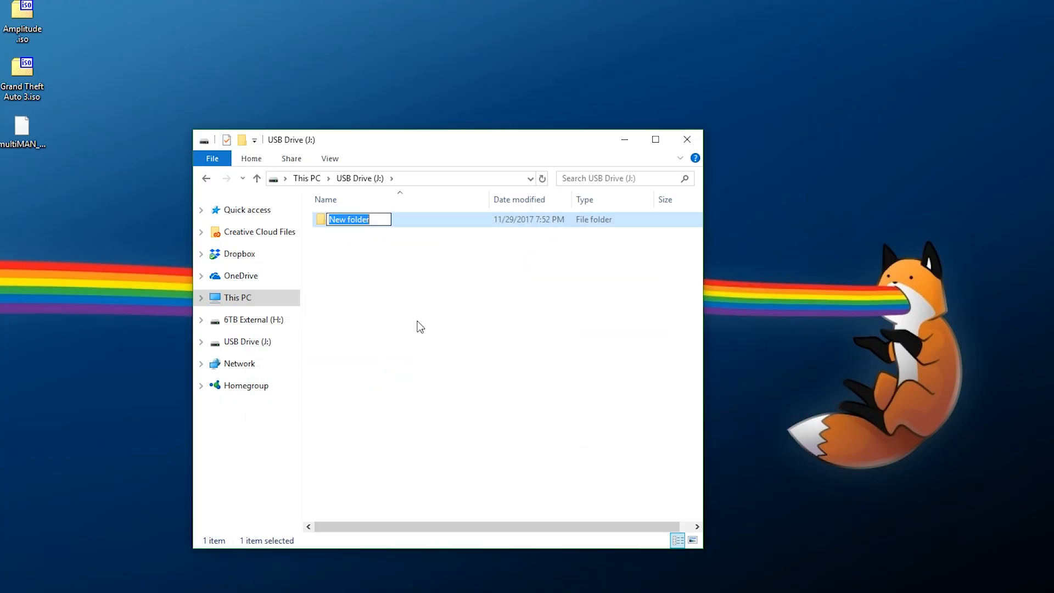
Name the new folder on USB Drive (J:) 'PS2ISO'
type("PS2ISO")
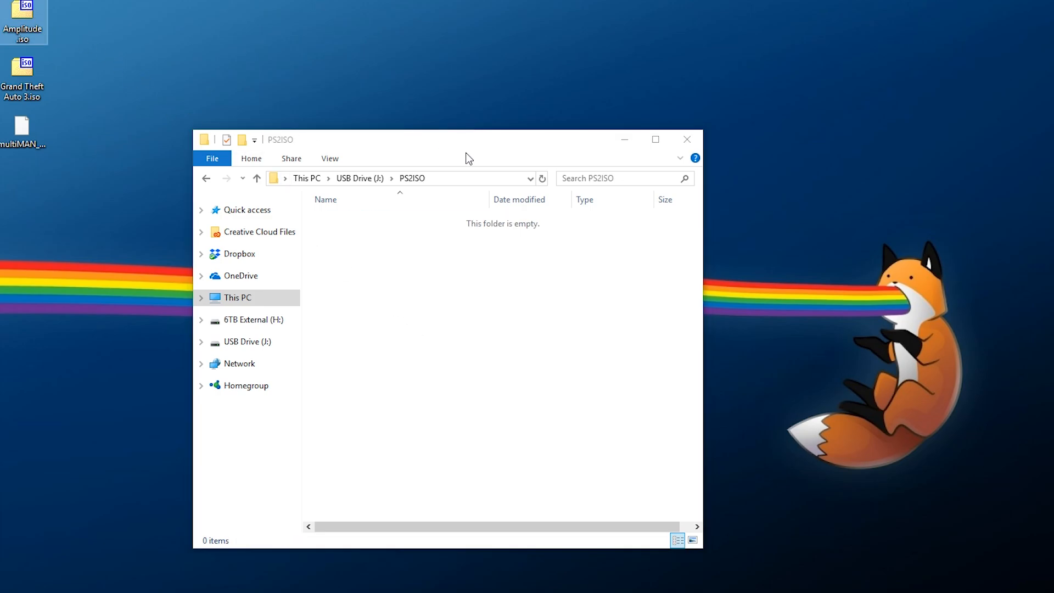
mouse_move(487, 365)
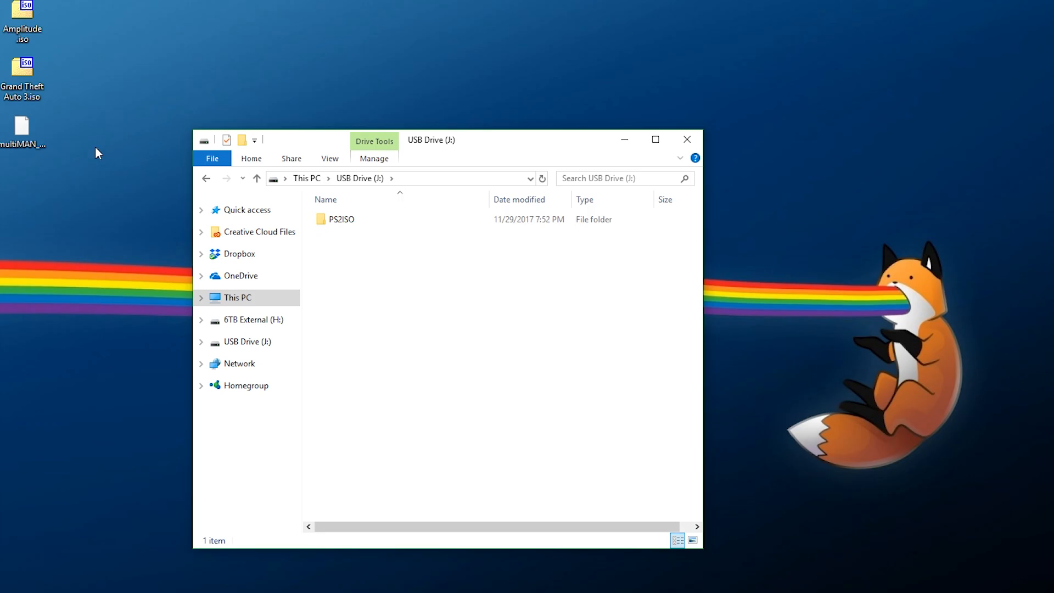
Copy the multiMAN BASE .pkg from the desktop to the USB drive root
right_click(21, 125)
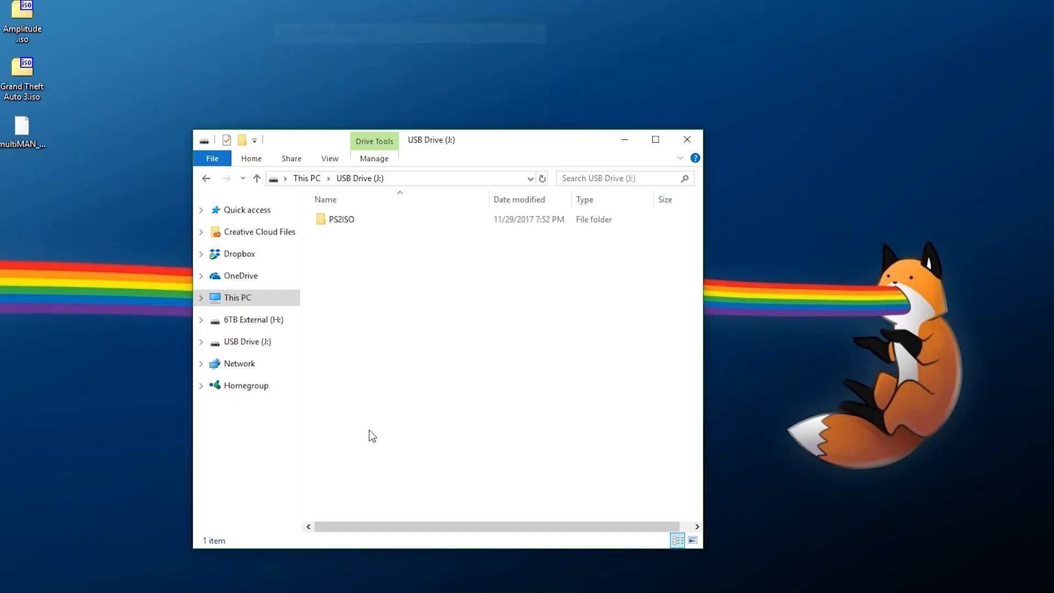
mouse_move(378, 393)
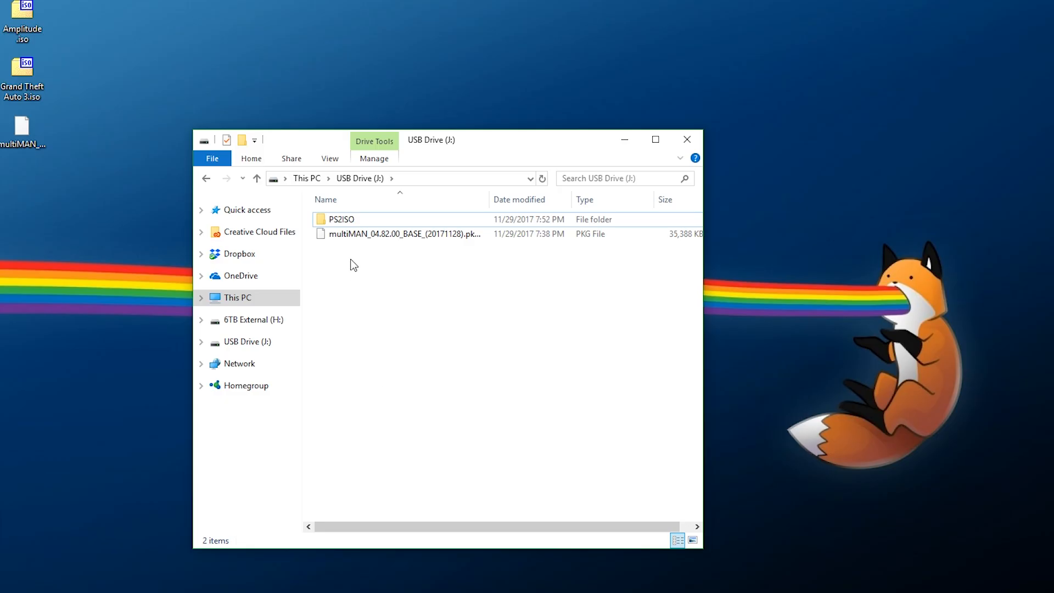
mouse_move(242, 307)
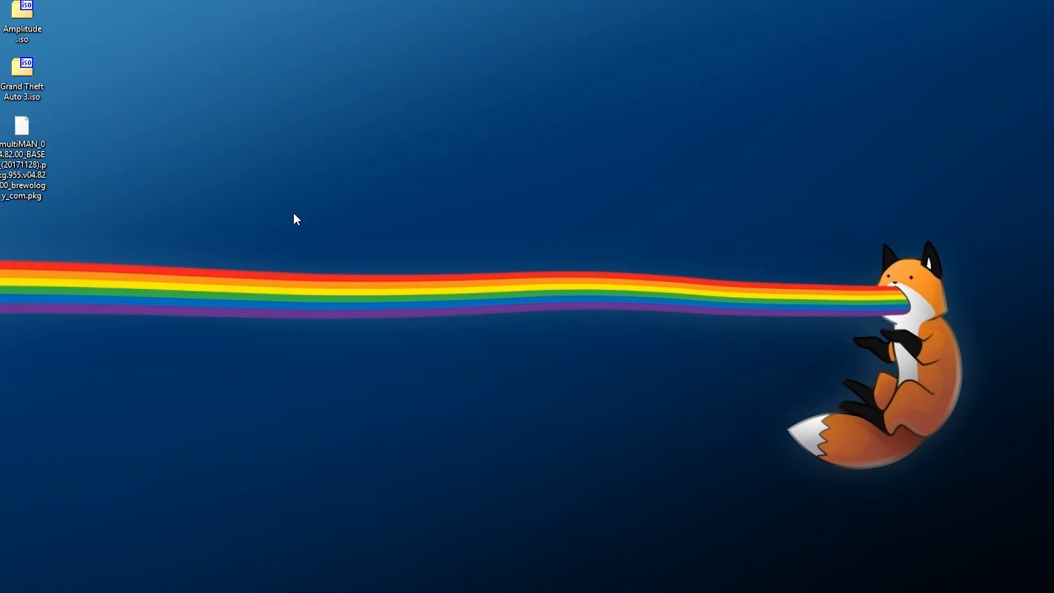
mouse_move(199, 249)
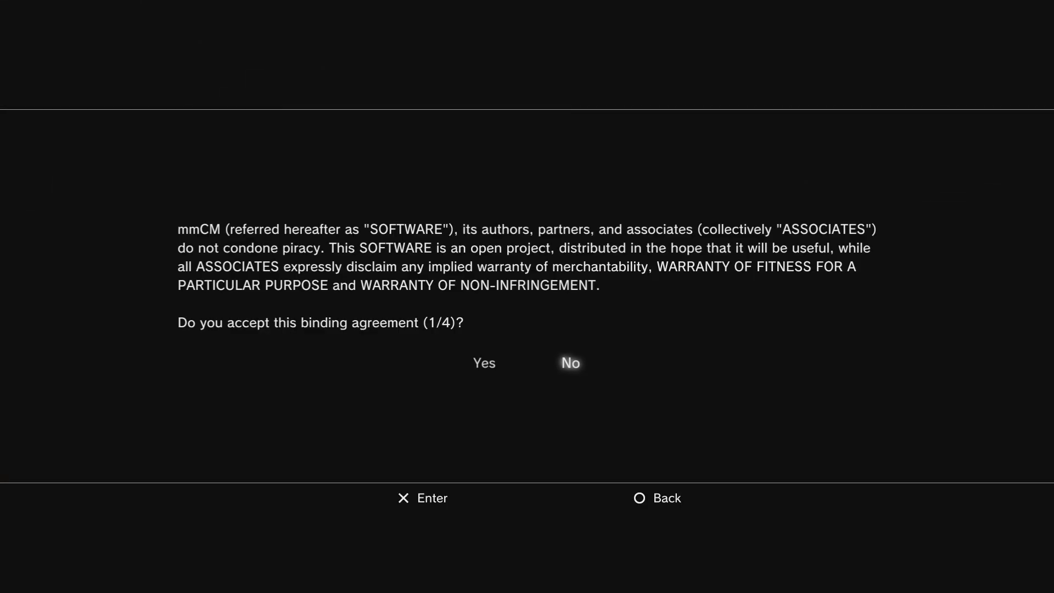
Accept the first multiMAN mmCM disclaimer agreement on the PS3
key("enter")
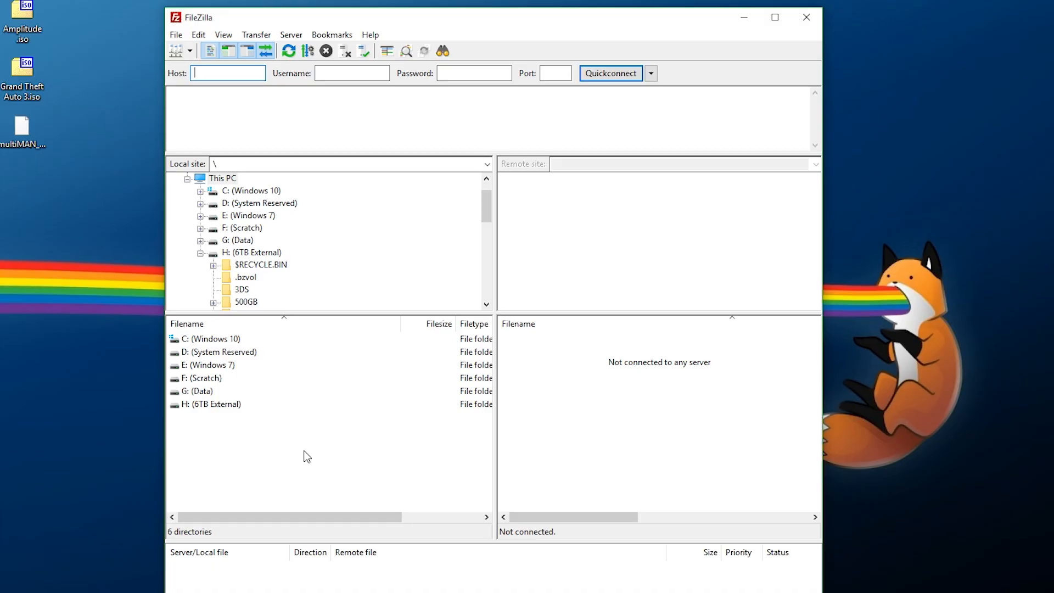
Quickconnect to the PS3 at 192.1 and drop Grand Theft Auto 3.iso into /dev_hdd0/PS2ISO
type("192.168.1.1")
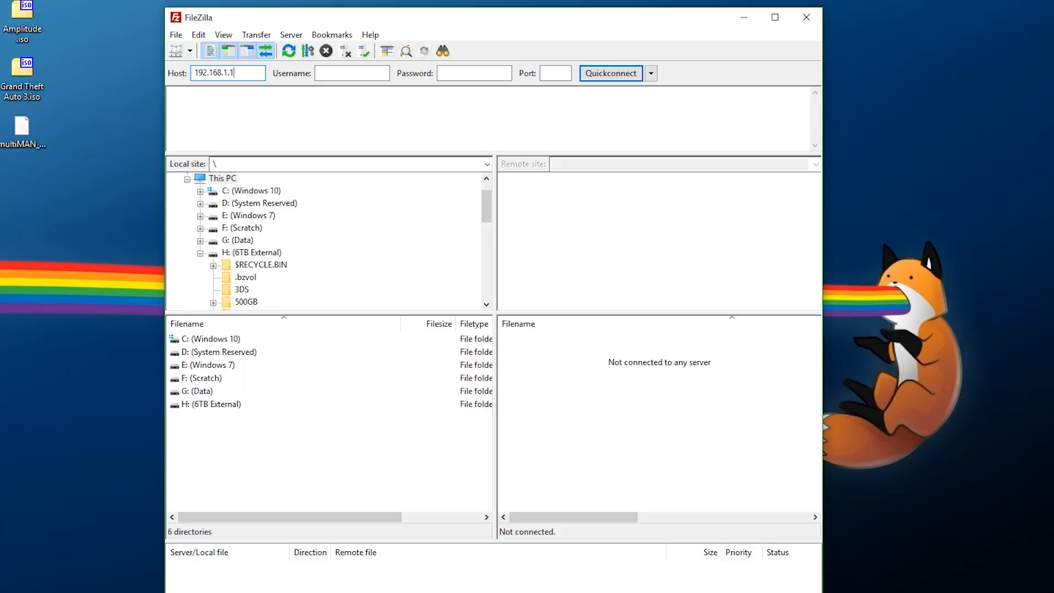
left_click(610, 74)
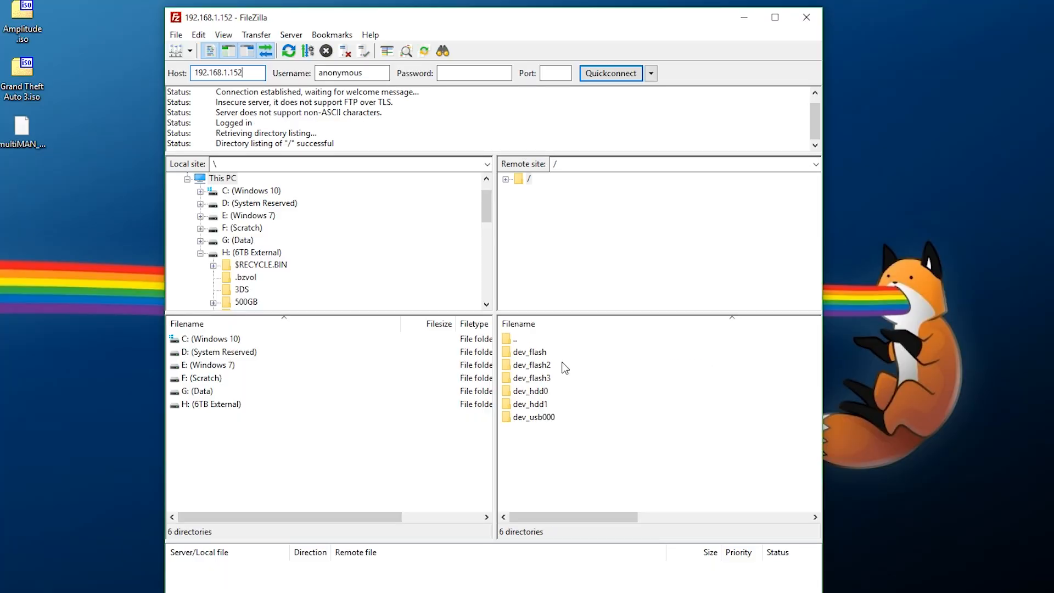
mouse_move(543, 393)
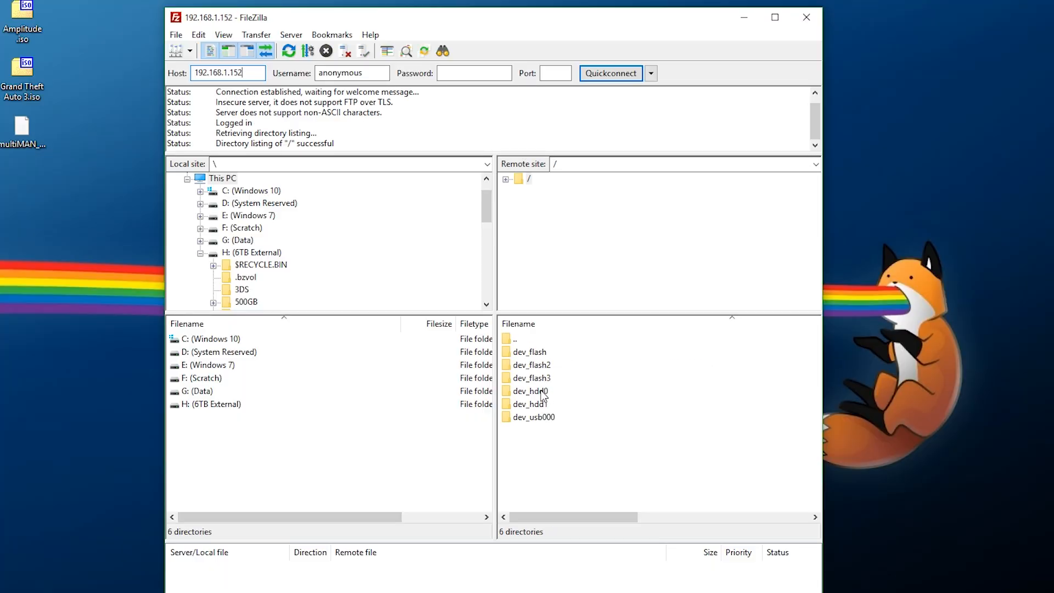
double_click(534, 391)
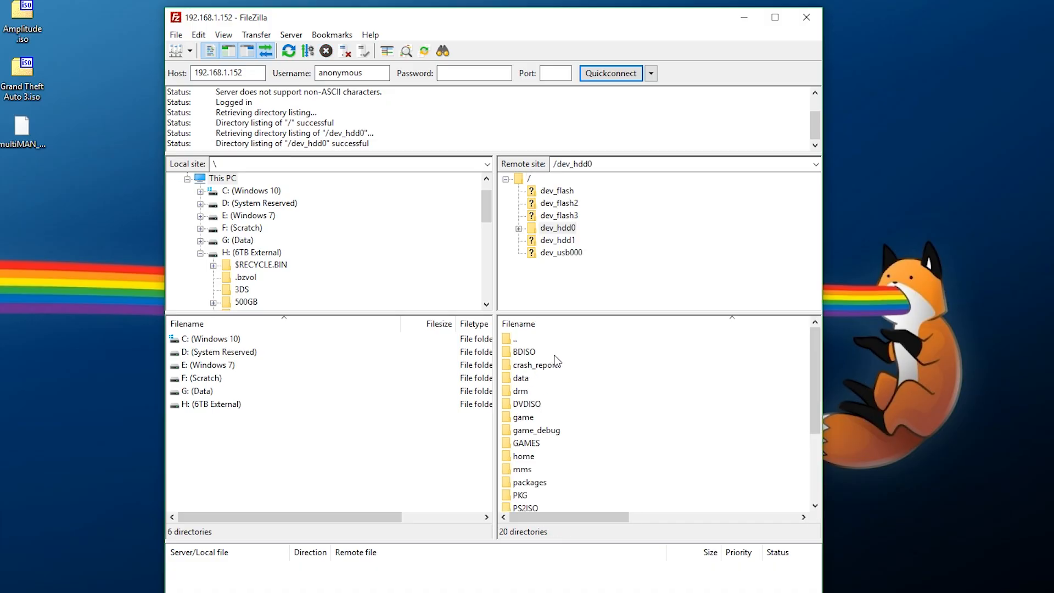
scroll("down", 3)
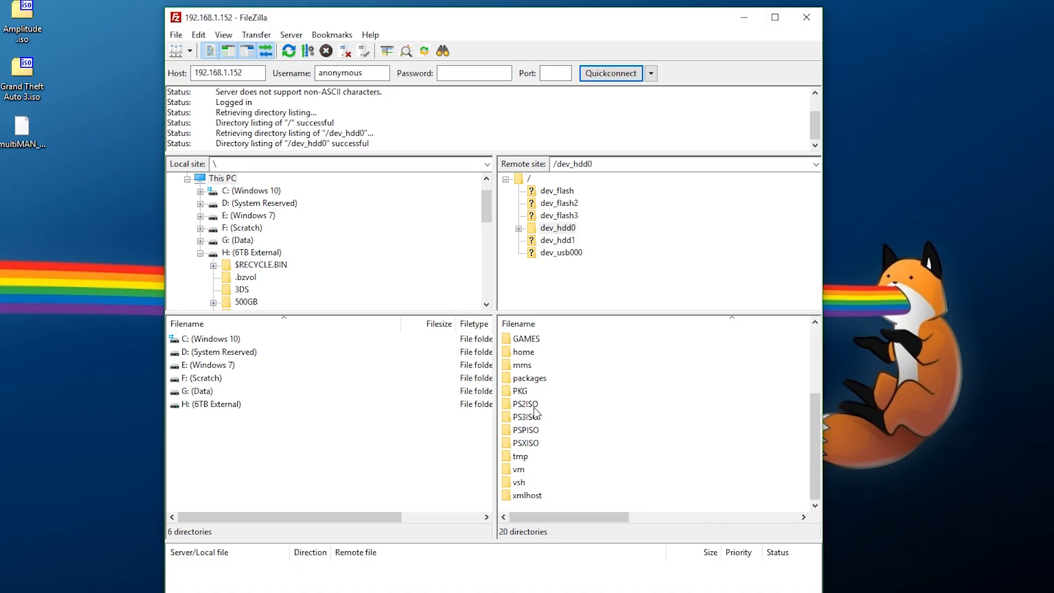
double_click(523, 403)
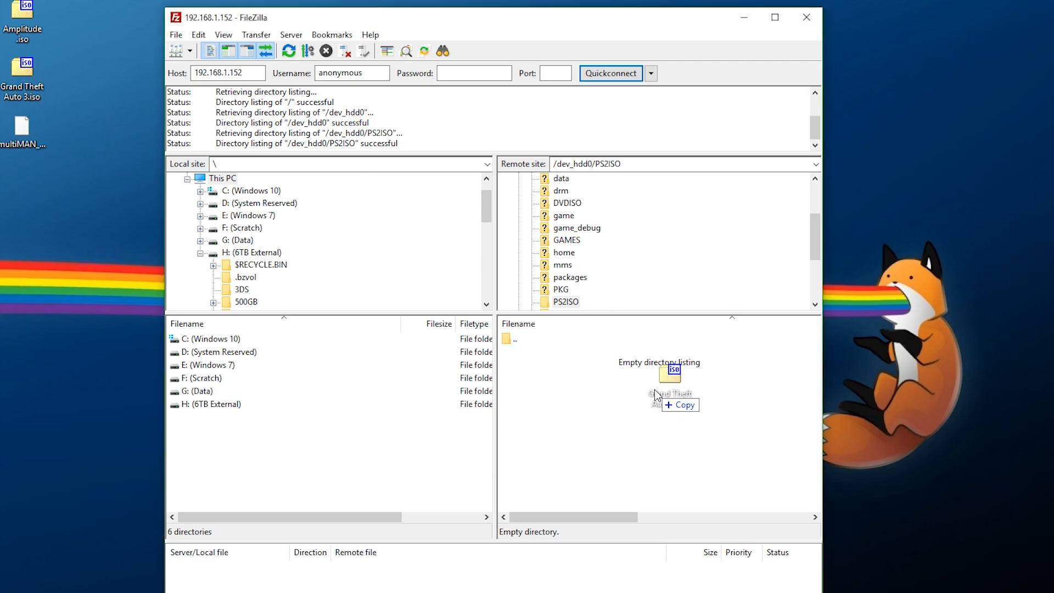
left_click_drag(21, 74, 659, 403)
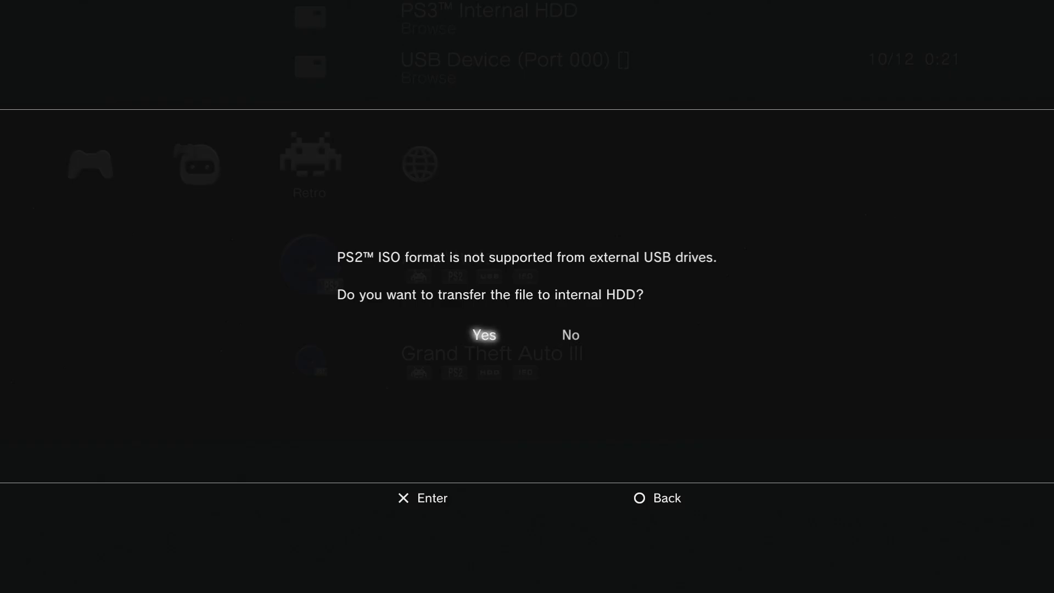
Agree to move the Grand Theft Auto III ISO to the internal HDD
left_click(483, 335)
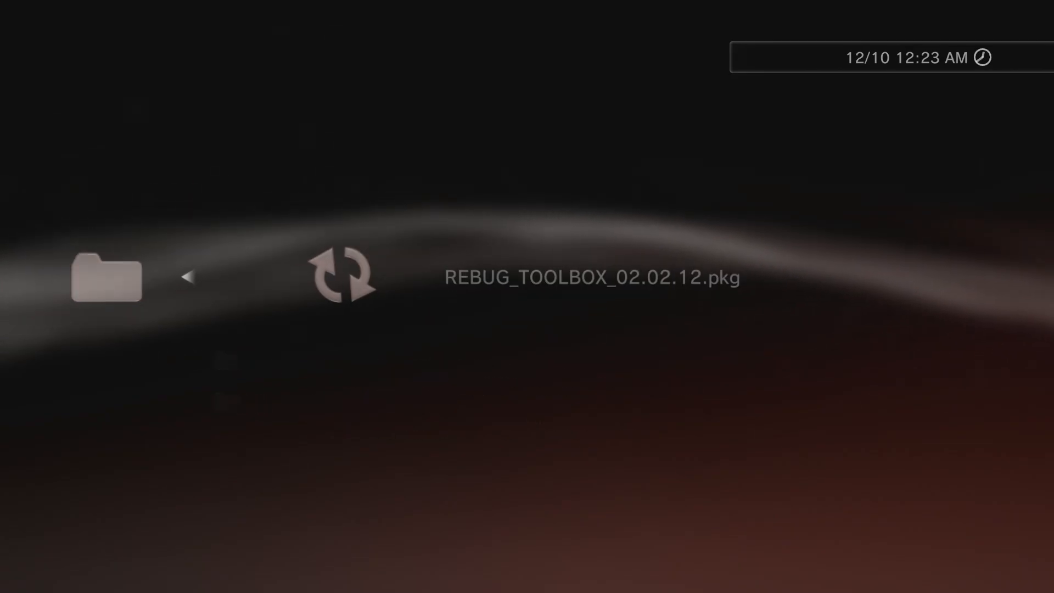
Install REBUG_TOOLBOX_02.02.12.pkg from Package Manager
left_click(342, 284)
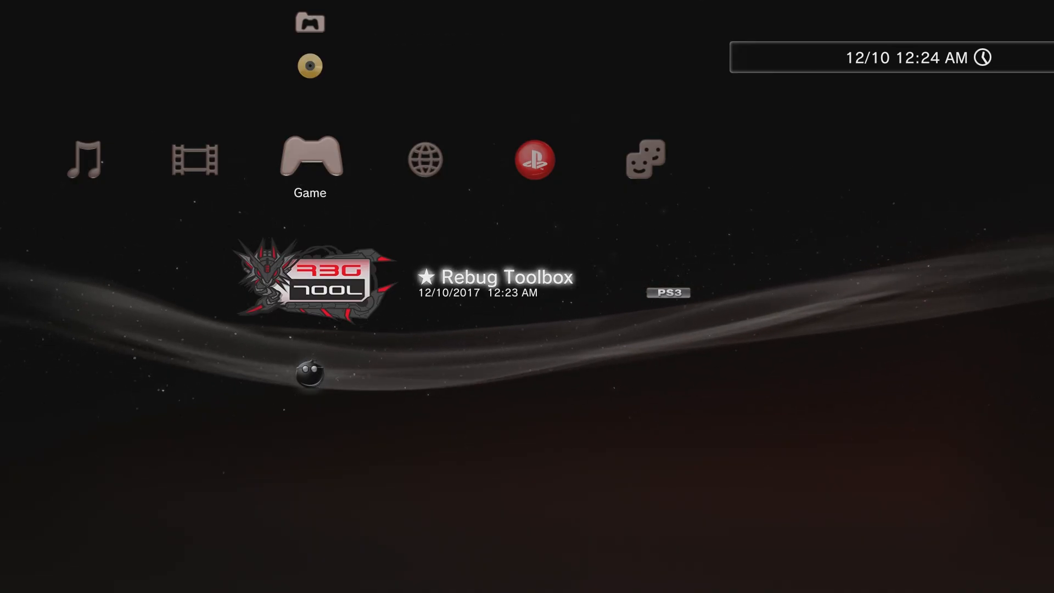
left_click(313, 281)
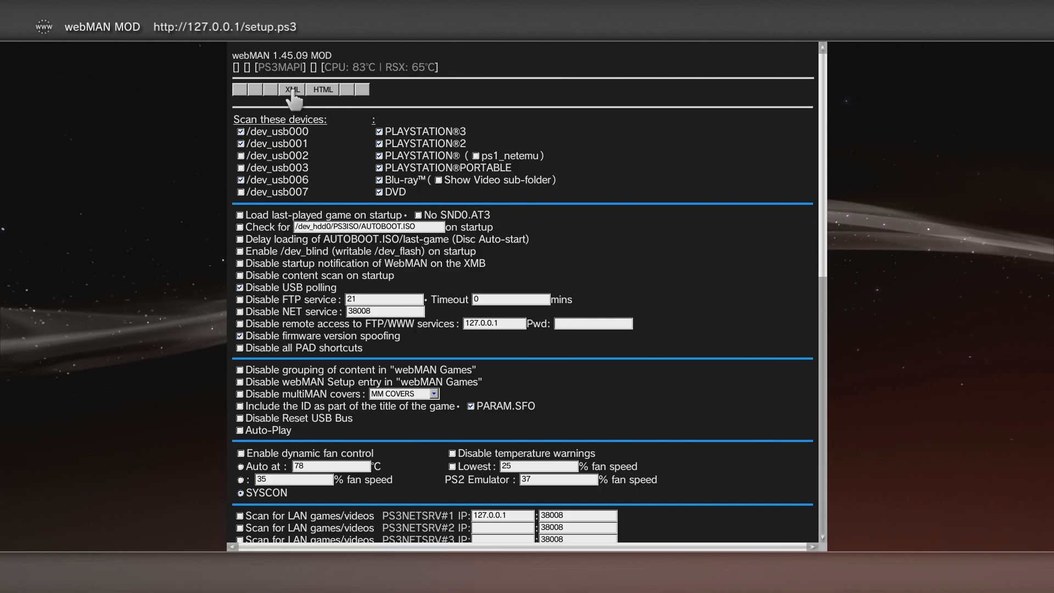
Rebuild webMAN's XML and HTML game lists and view Amplitude and Grand Theft Auto
left_click(292, 89)
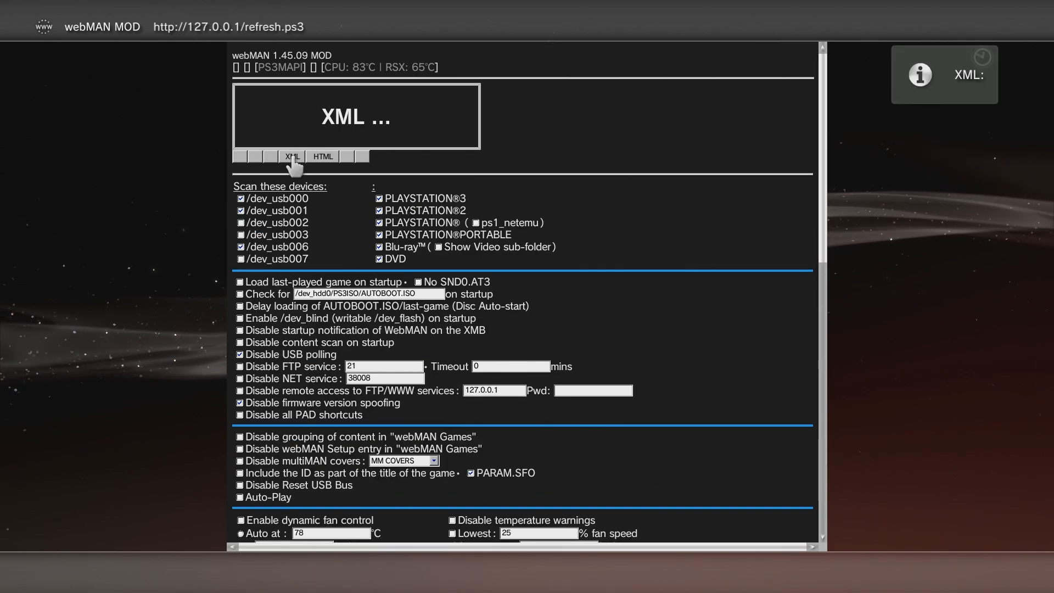
left_click(290, 156)
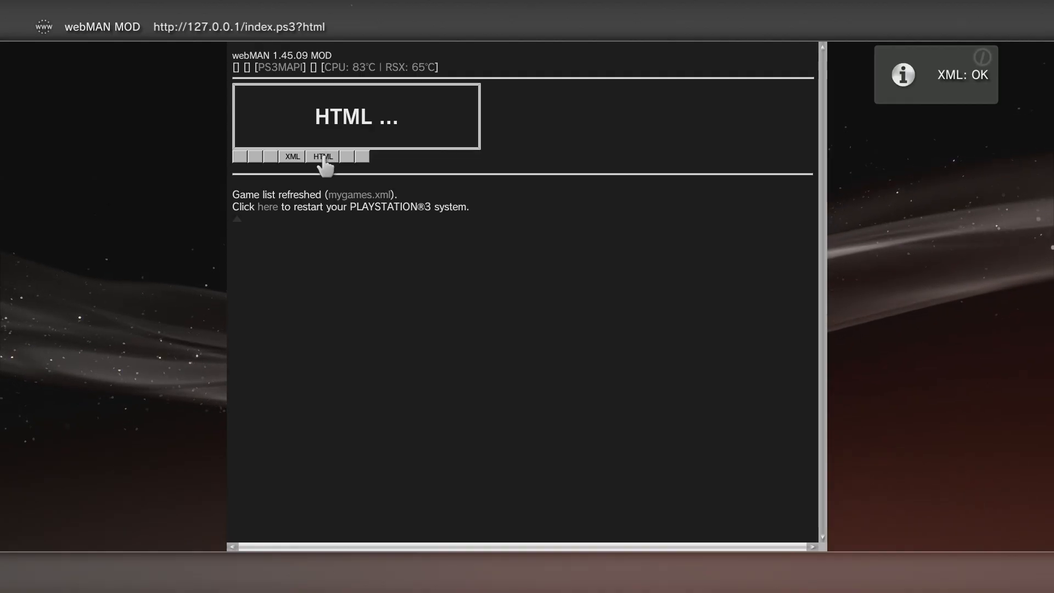
left_click(322, 157)
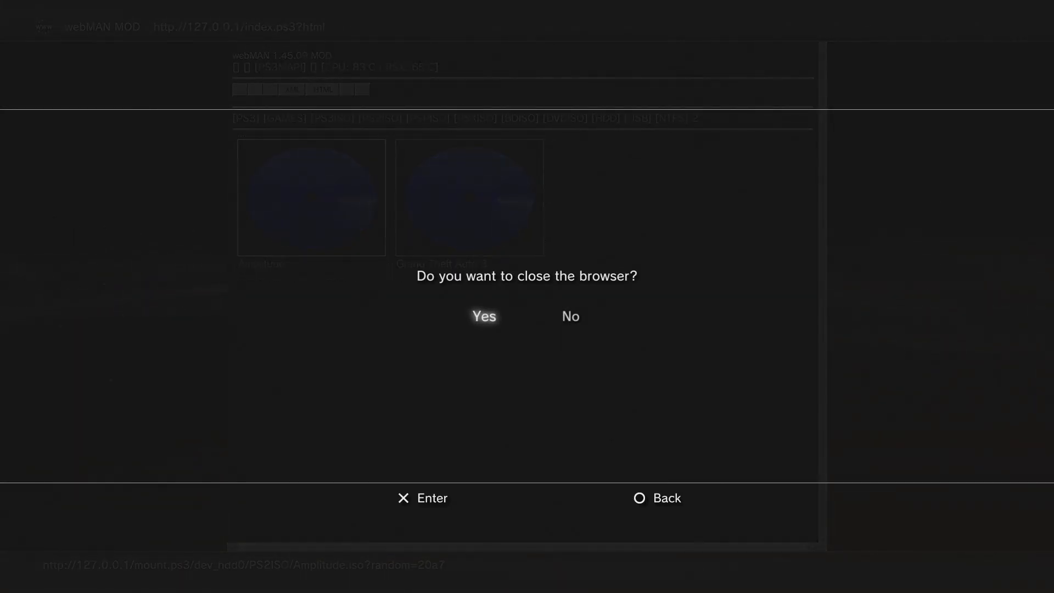
Mount Grand Theft Auto 3 from webMAN's PS2 folder and close the browser
left_click(484, 316)
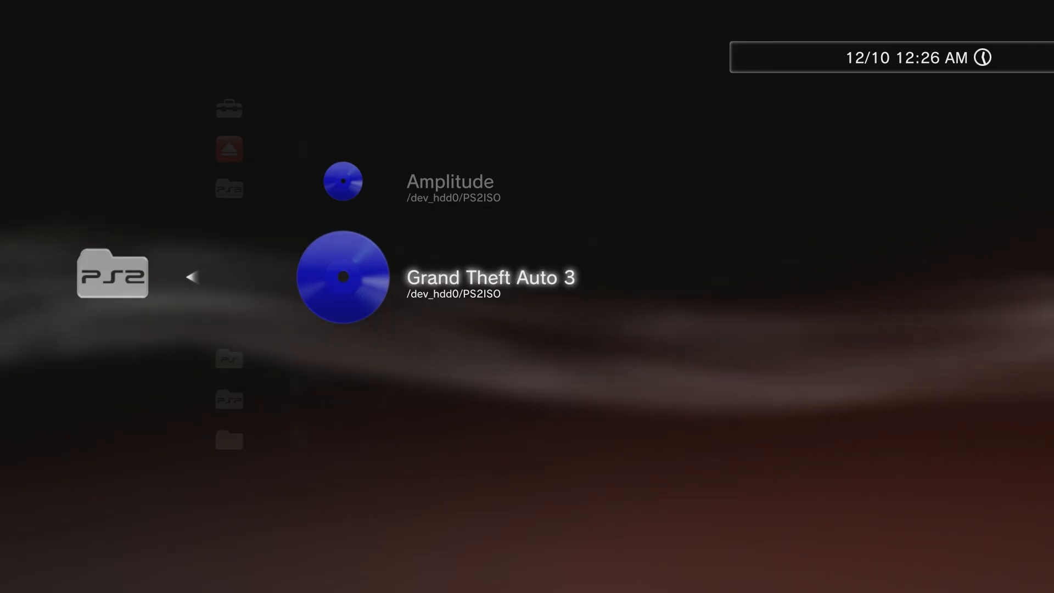
left_click(342, 277)
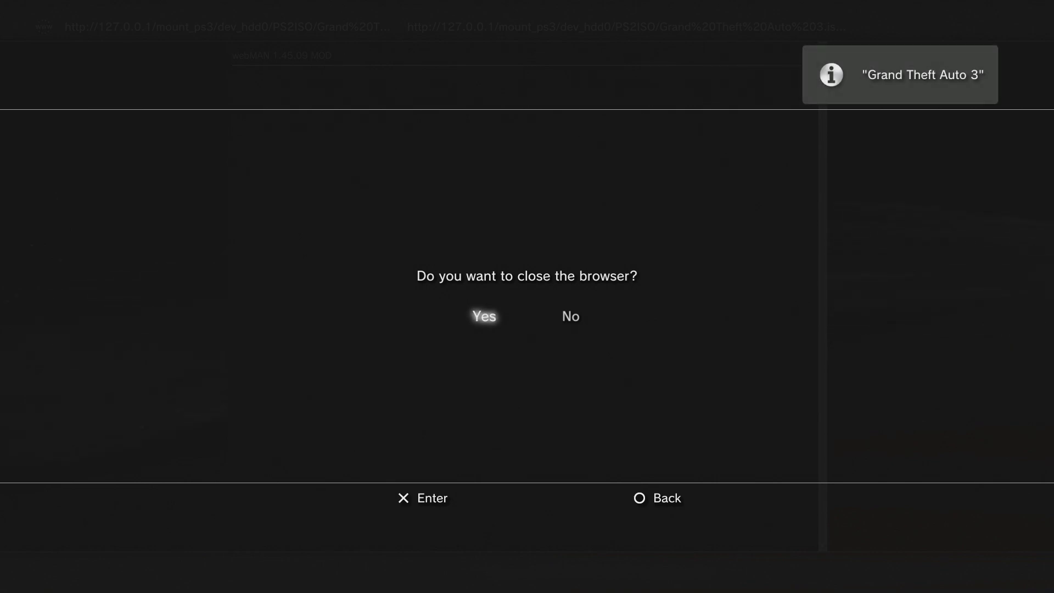
left_click(483, 317)
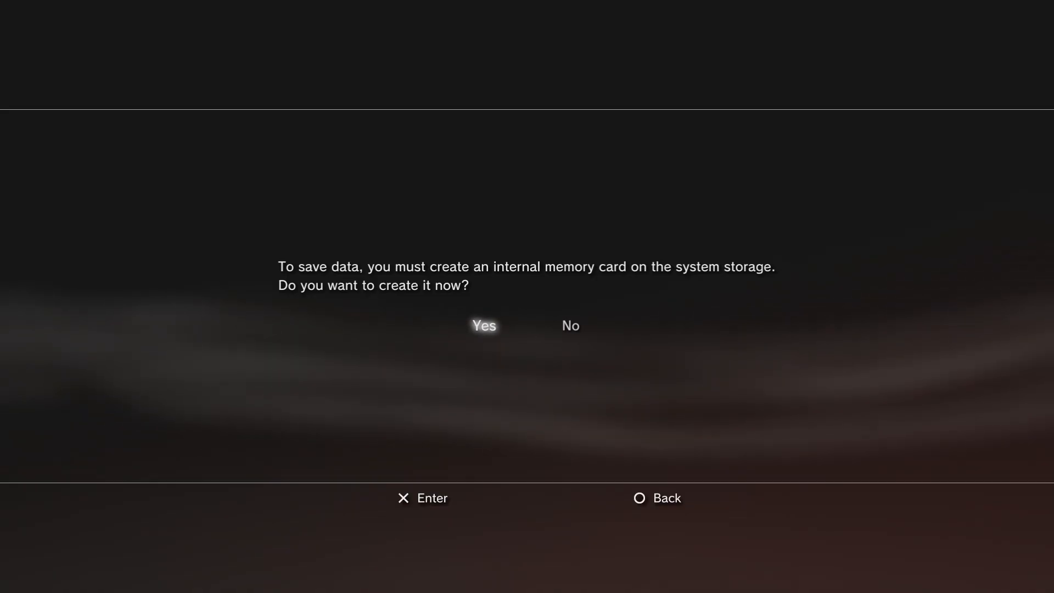
Create a PS2 internal memory card named 'Internal Memory Card'
left_click(483, 325)
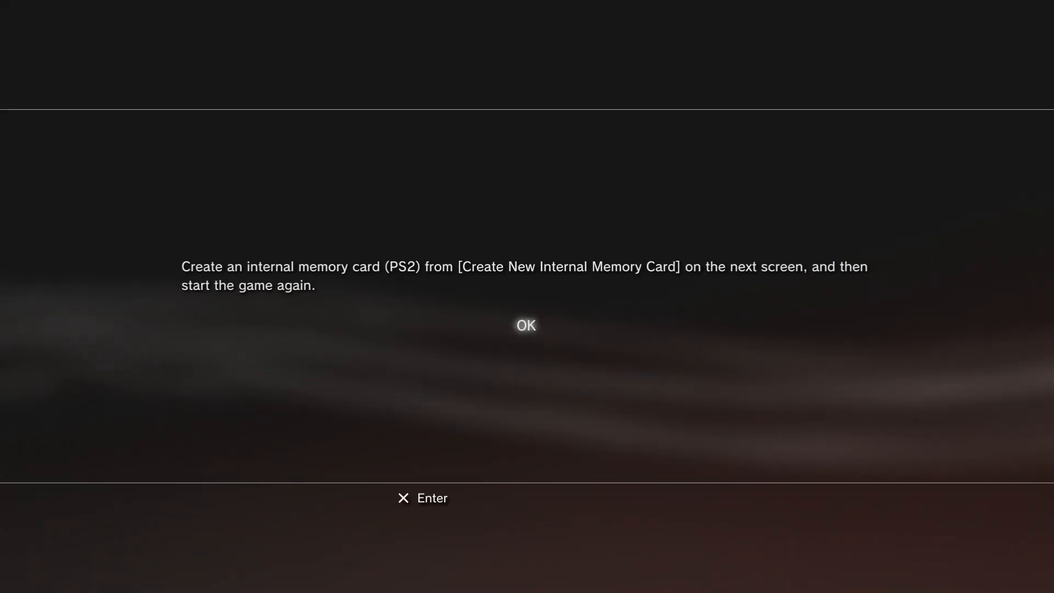
left_click(525, 325)
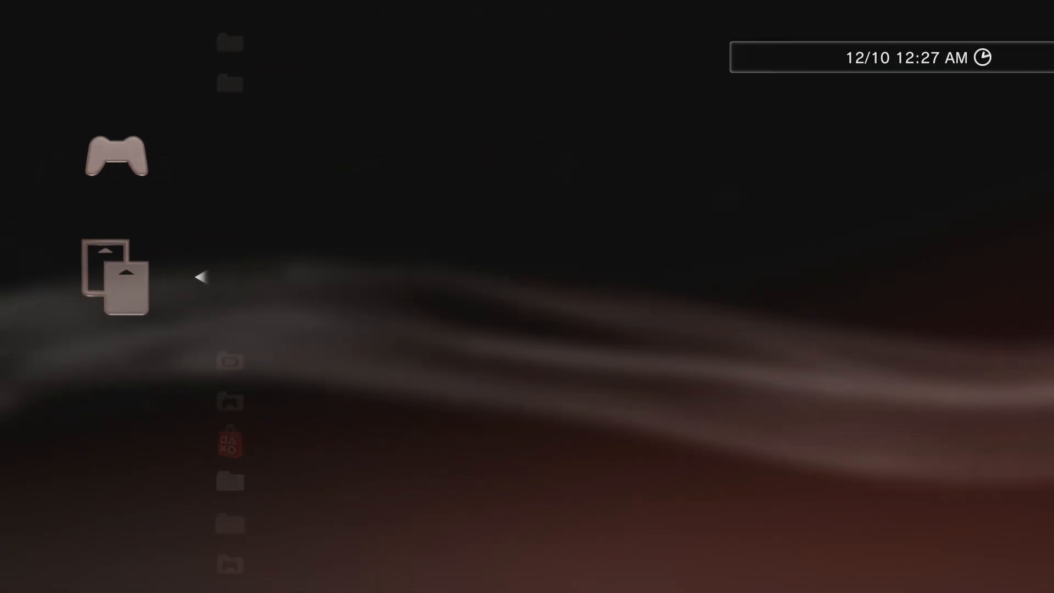
left_click(118, 286)
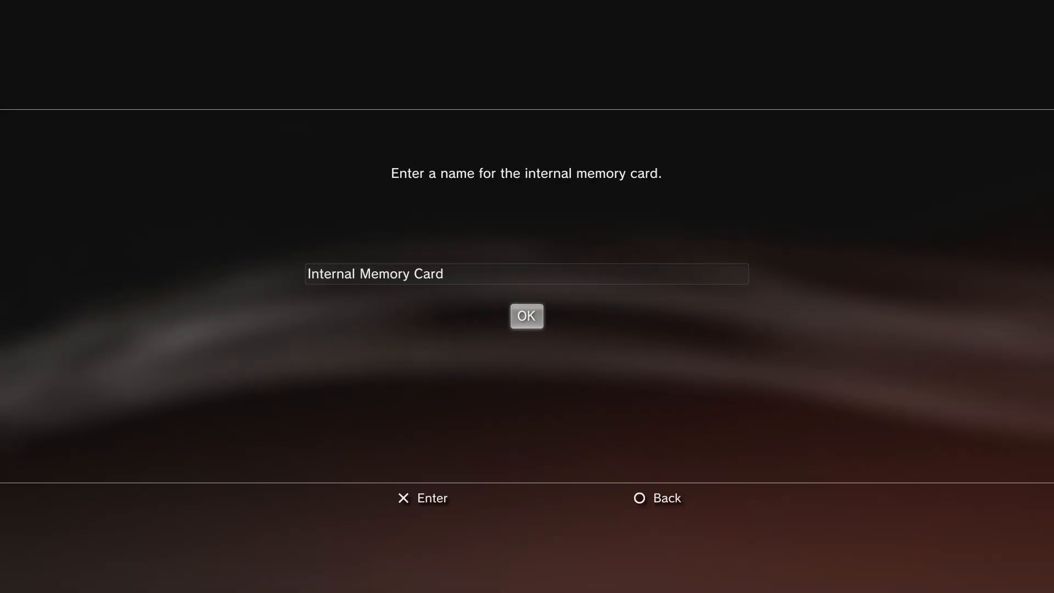
left_click(527, 315)
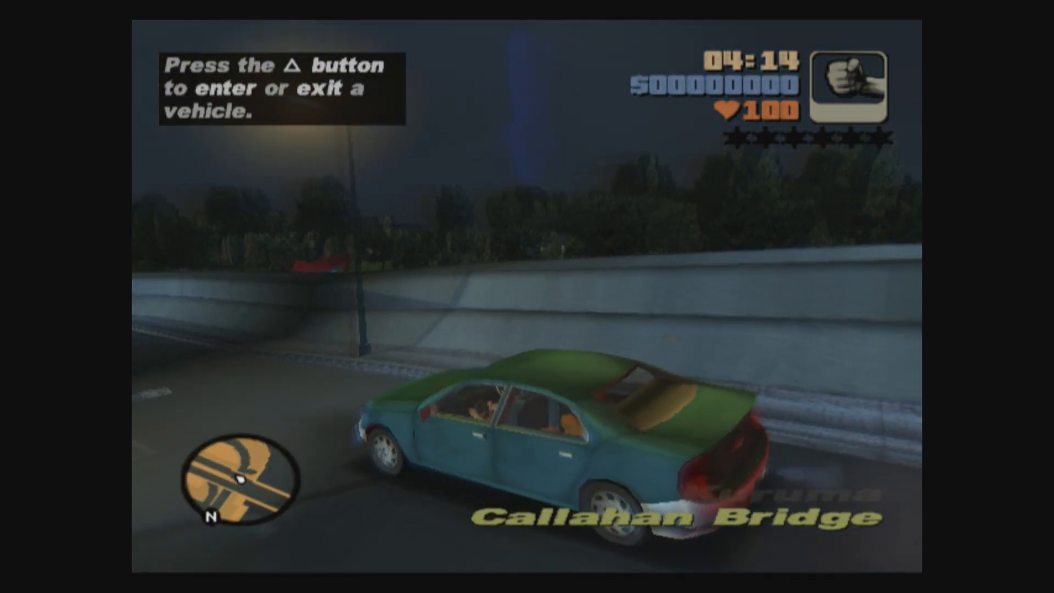
Drive the Kuruma across Callahan Bridge in Grand Theft Auto III
key("triangle")
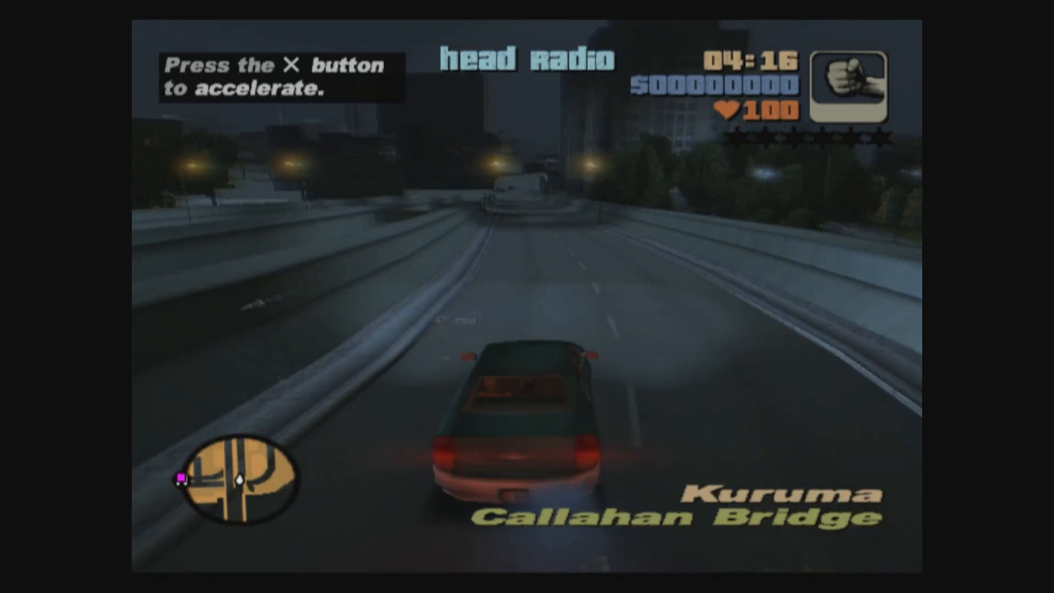